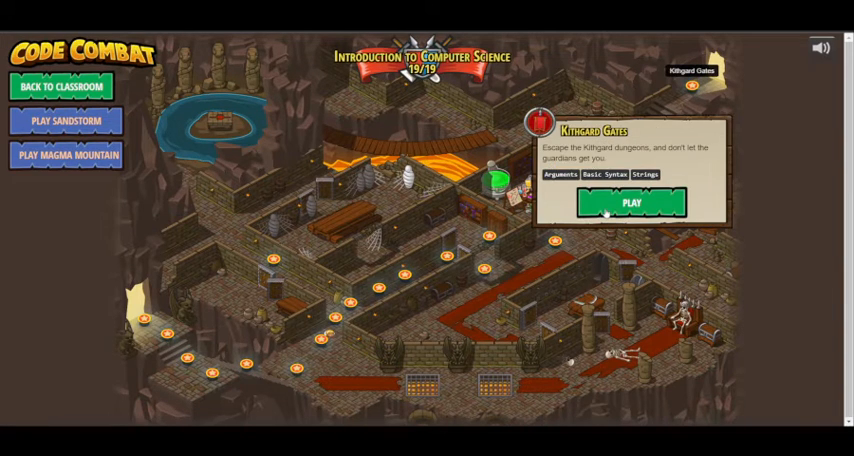
- Start Kithgard Gates from its popup and begin with the current inventory gear
click(631, 202)
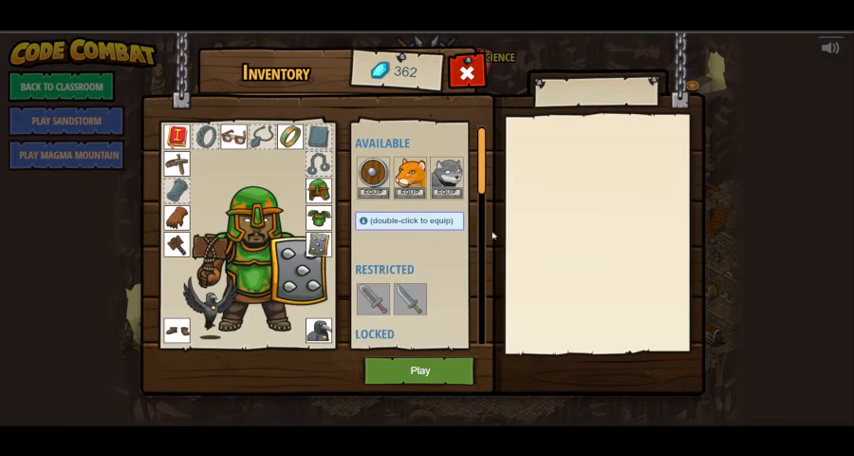
click(175, 245)
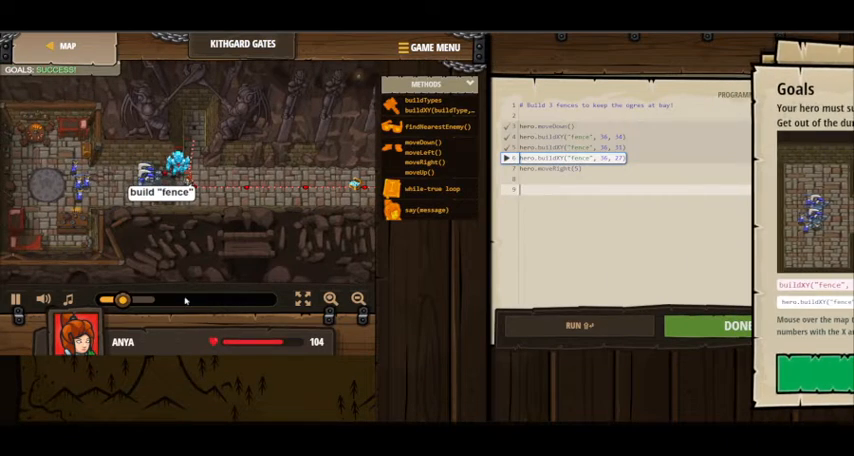
- Dismiss the goals overview to reveal the moveDown, three buildXY, moveRight(5) code
click(573, 325)
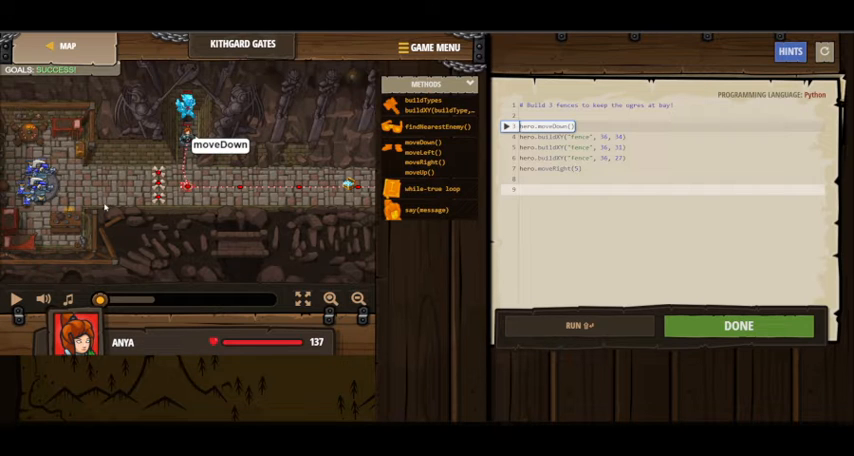
mouse_move(255, 172)
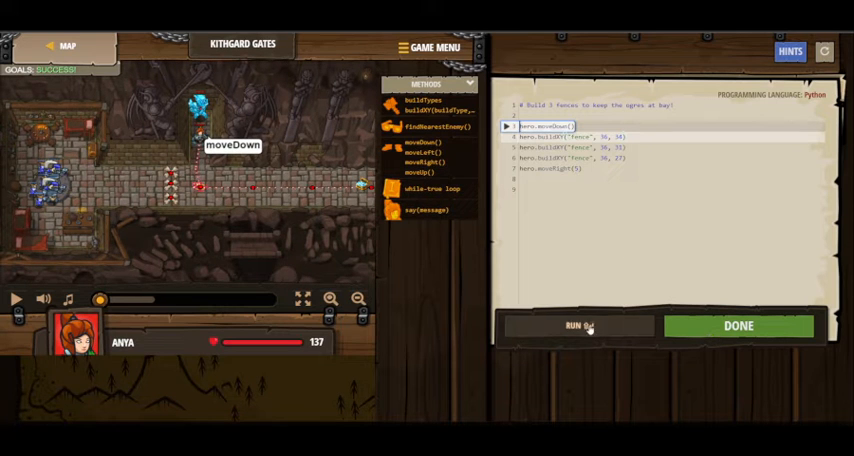
- Run the three-fence code, then submit it with Done for a Victory
click(584, 325)
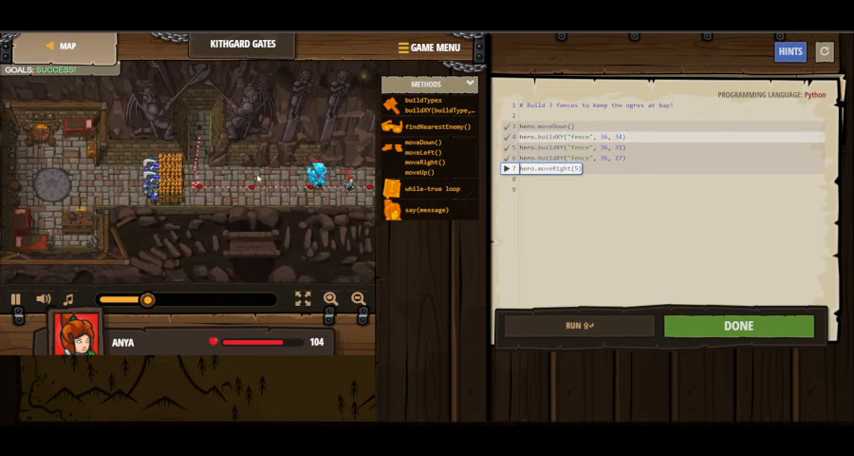
click(578, 325)
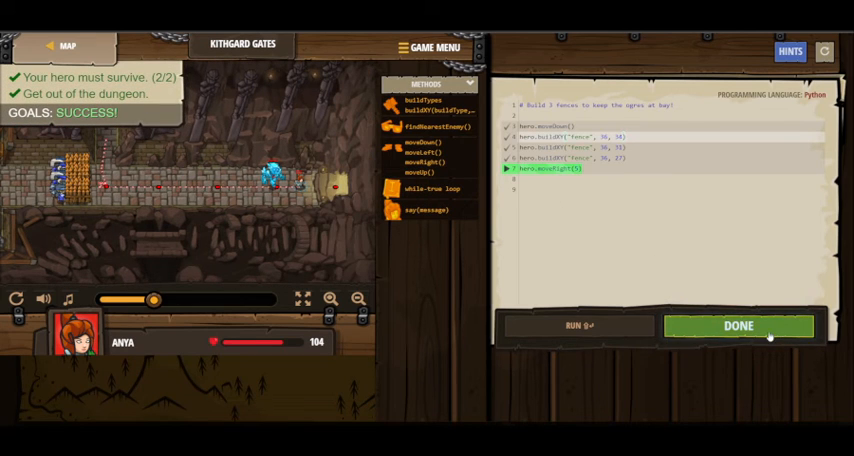
click(737, 326)
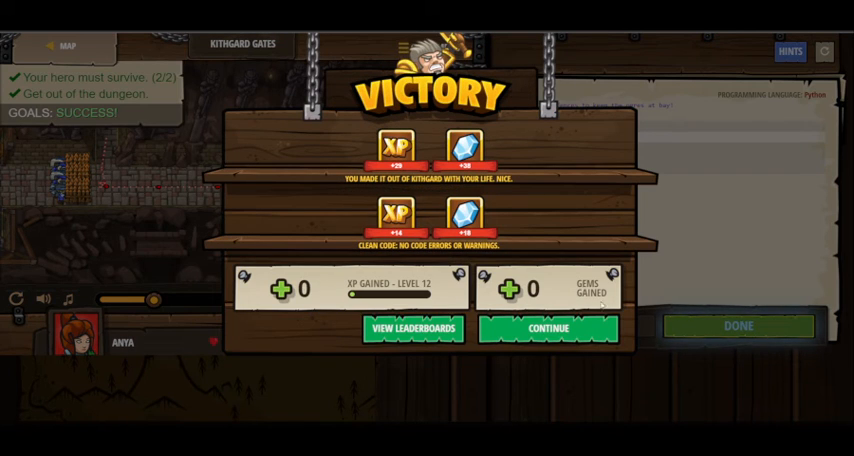